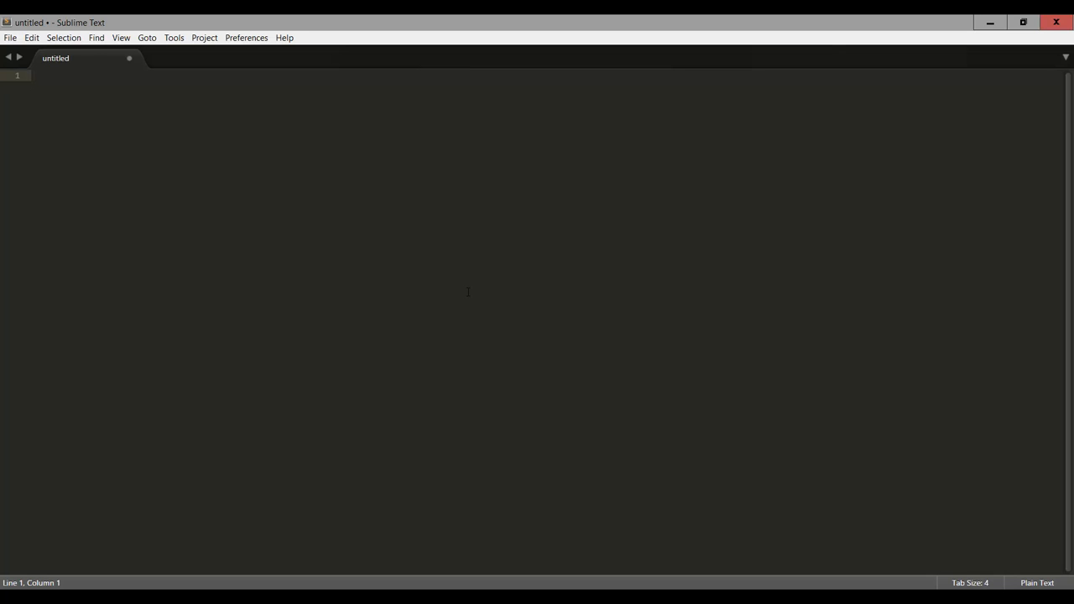
mouse_move(71, 79)
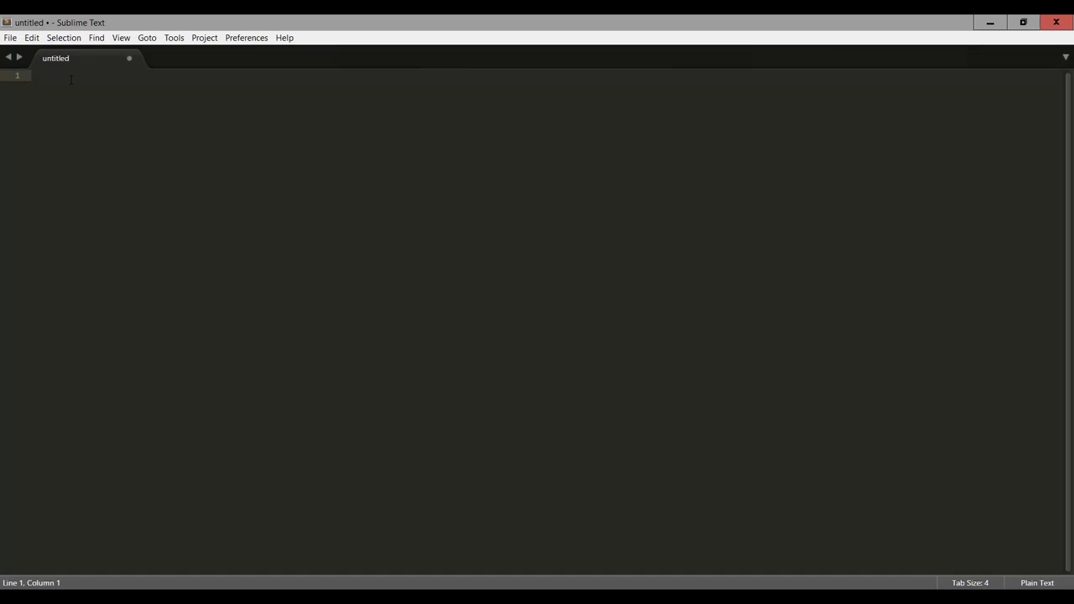
mouse_move(473, 282)
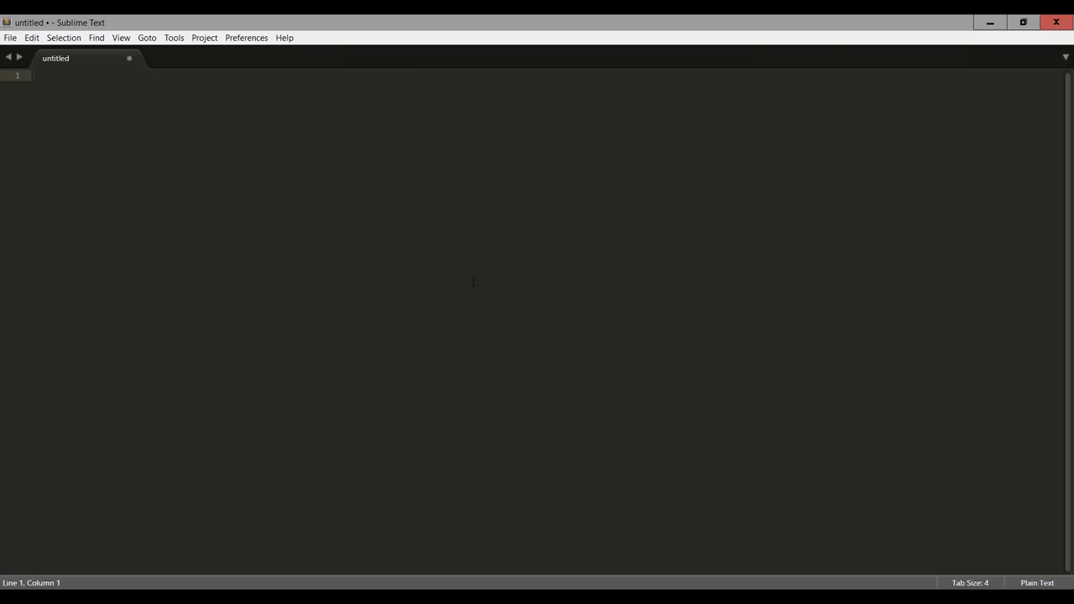
Start saving the untitled file into the sass folder with the name style.scss entered
key("ctrl+s")
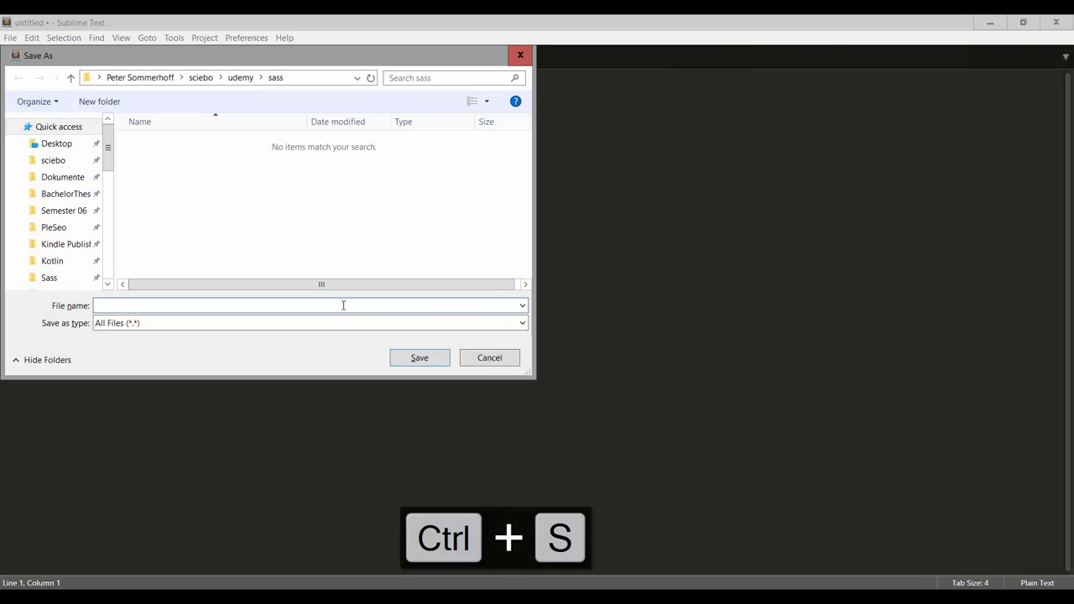
mouse_move(379, 248)
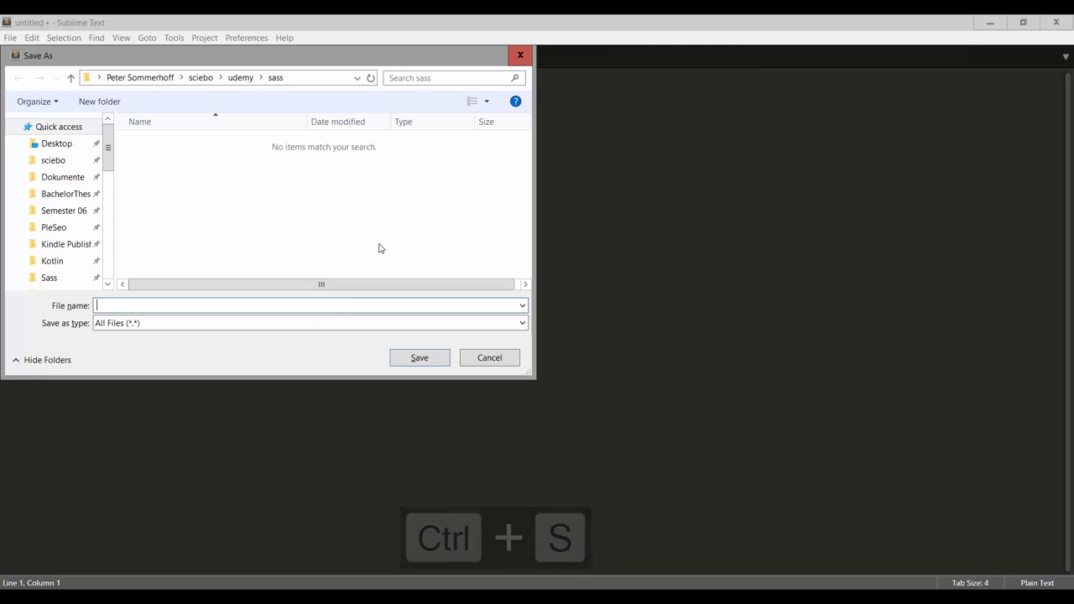
type("style")
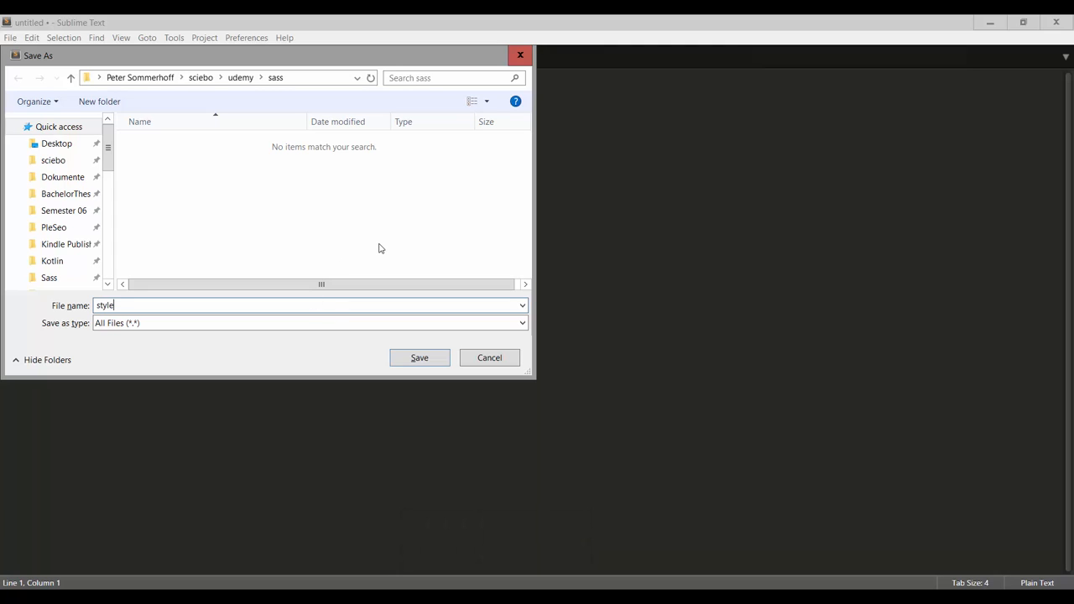
type(".scss")
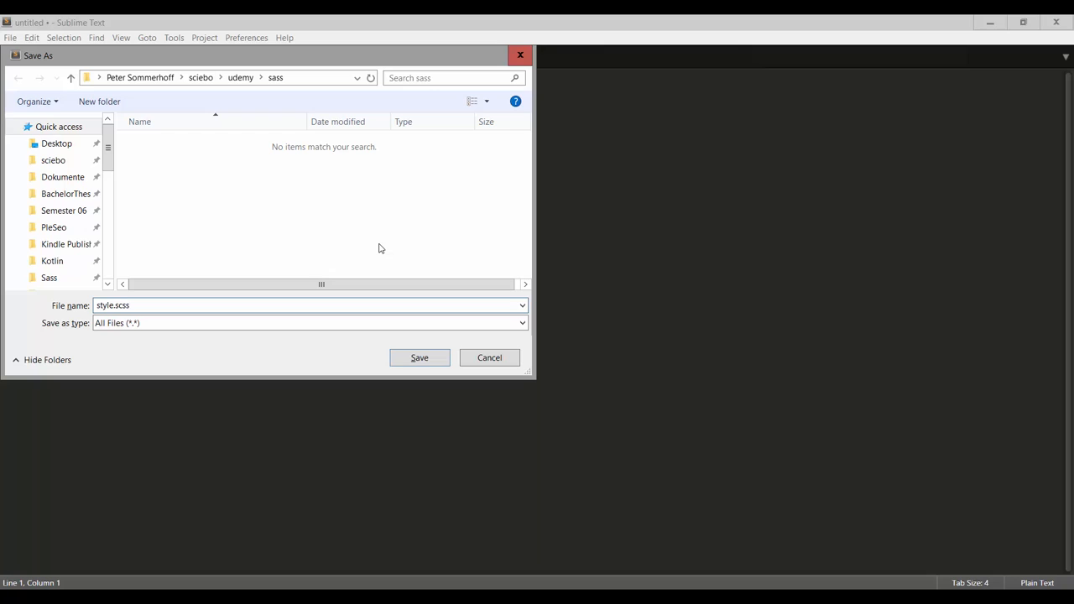
double_click(123, 305)
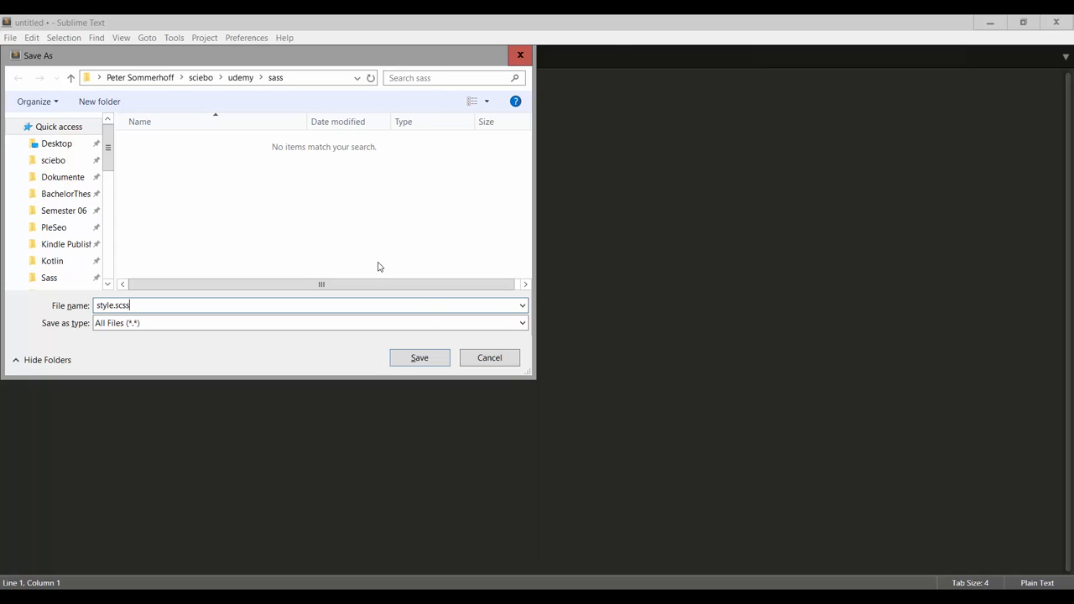
Save style.scss, write a body rule with background-color #eee and color #800, and save again
left_click(419, 358)
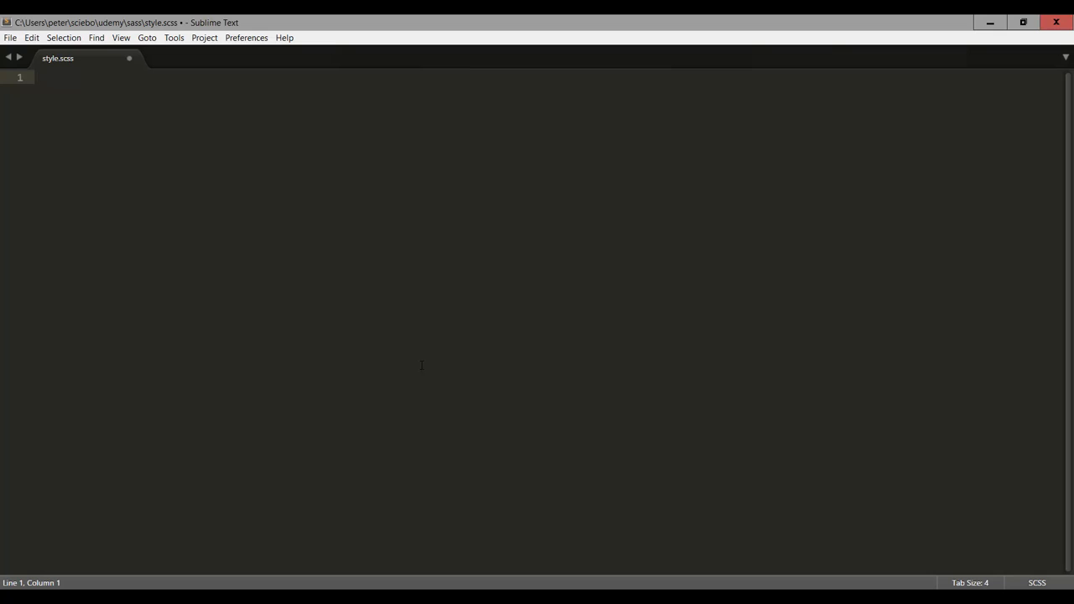
type("body {")
type("background-color: #eee;")
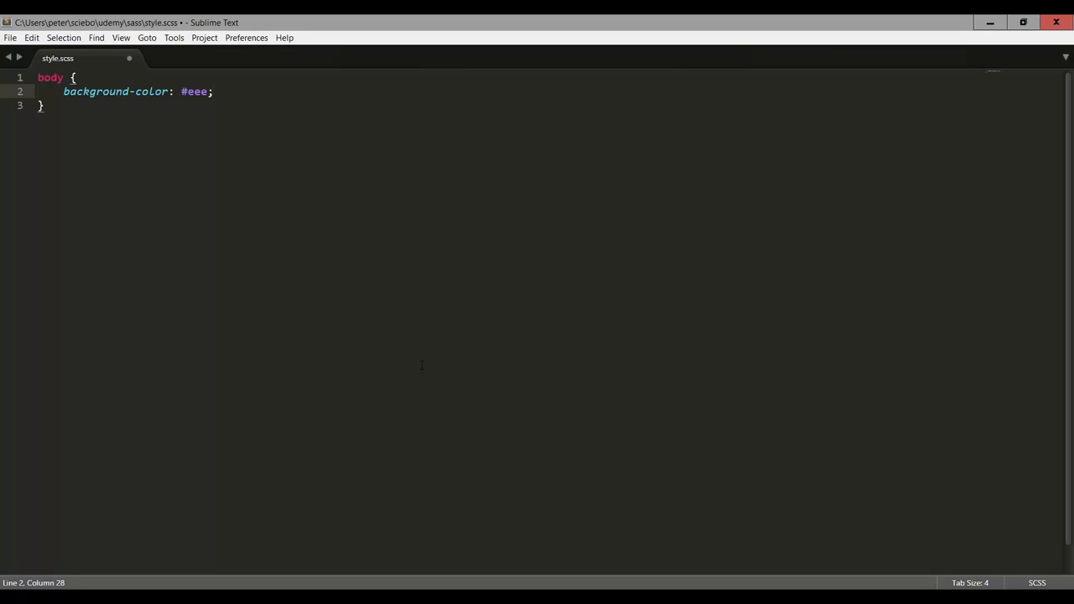
type("c")
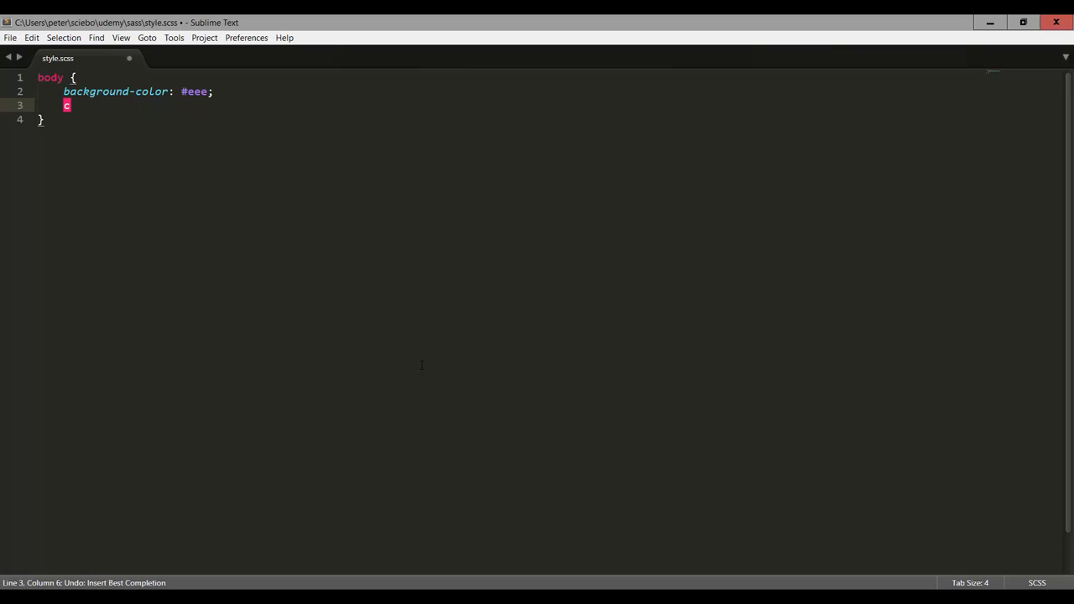
type("#")
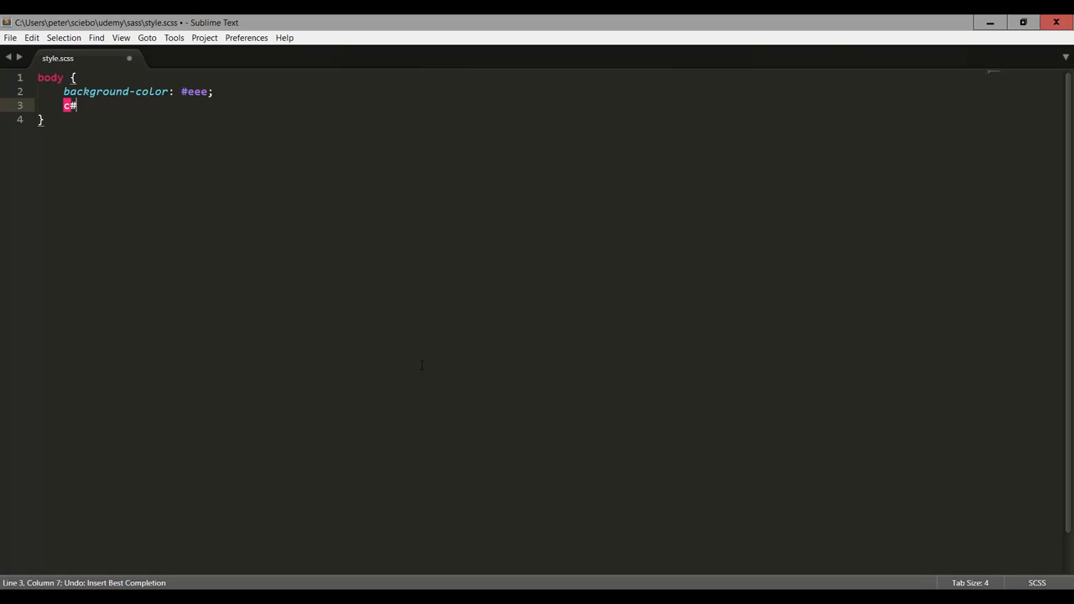
type("880")
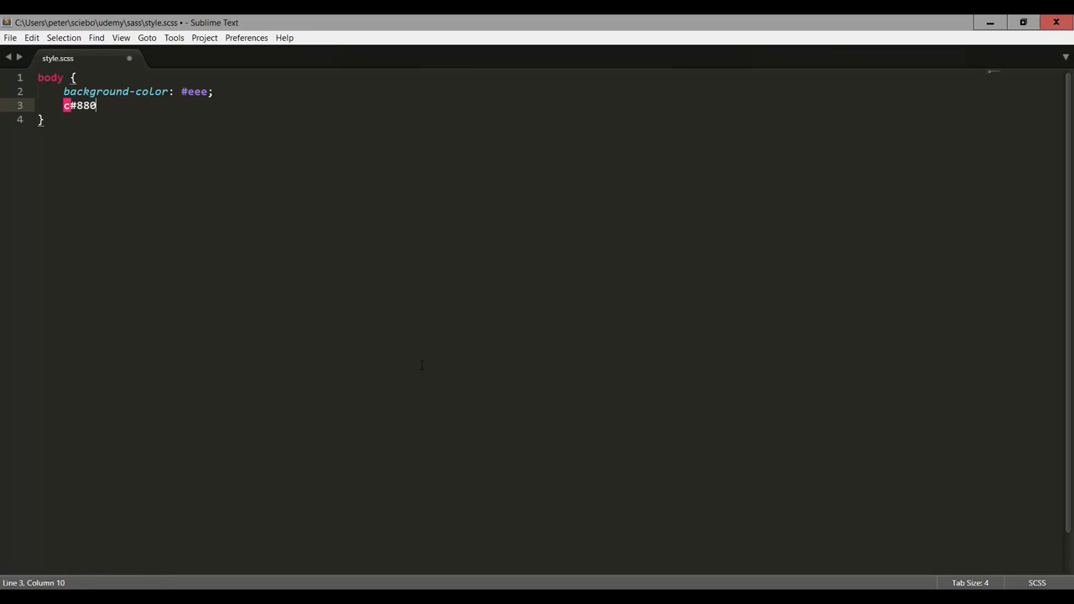
type("000")
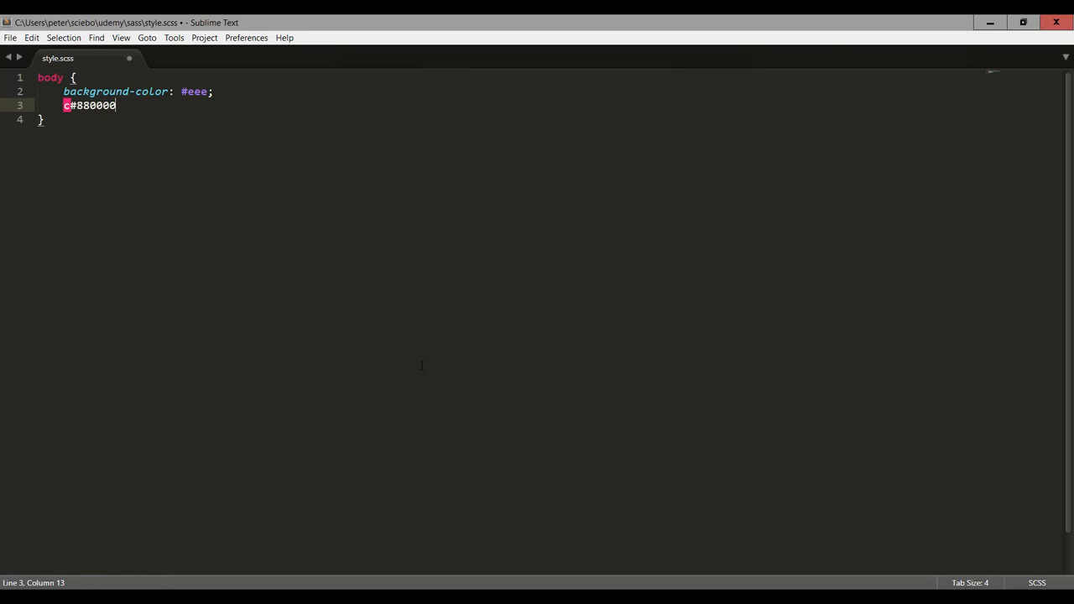
type("color: #800;")
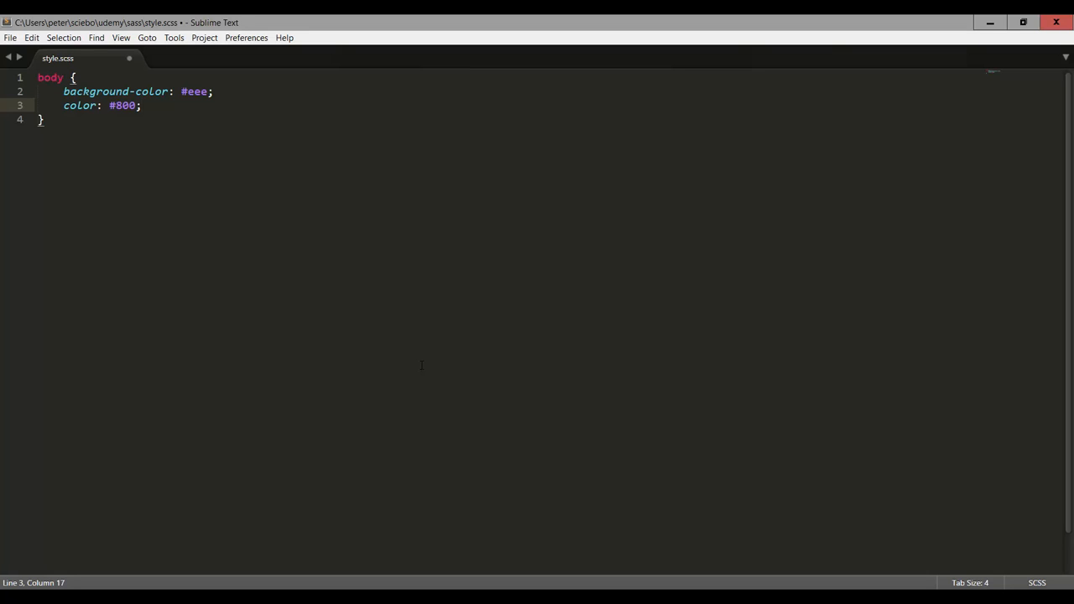
key("ctrl+s")
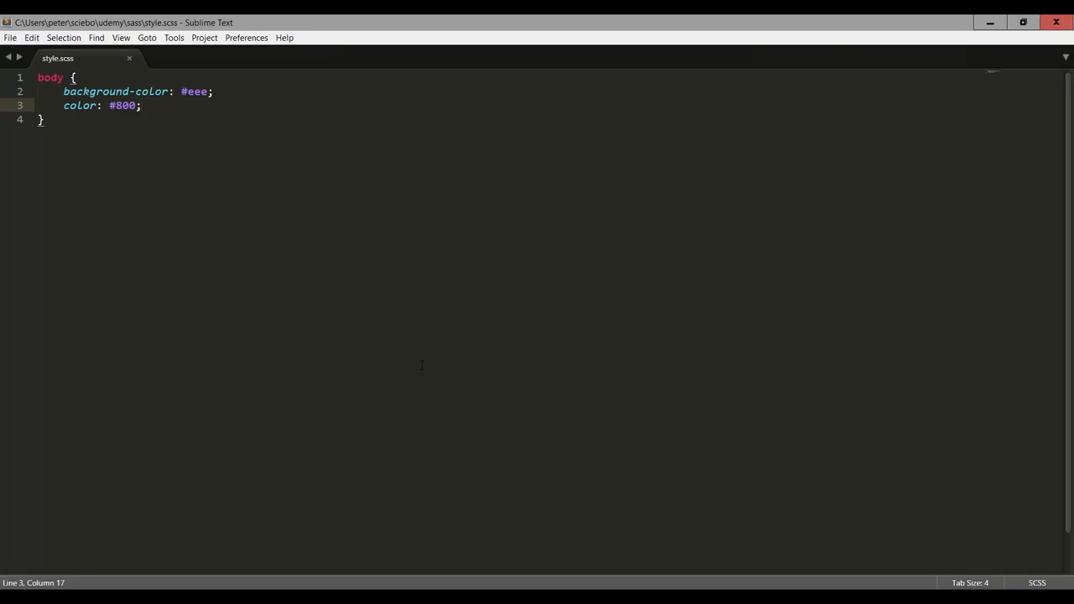
Write a nested p rule with color #008 inside the body block
type("p {")
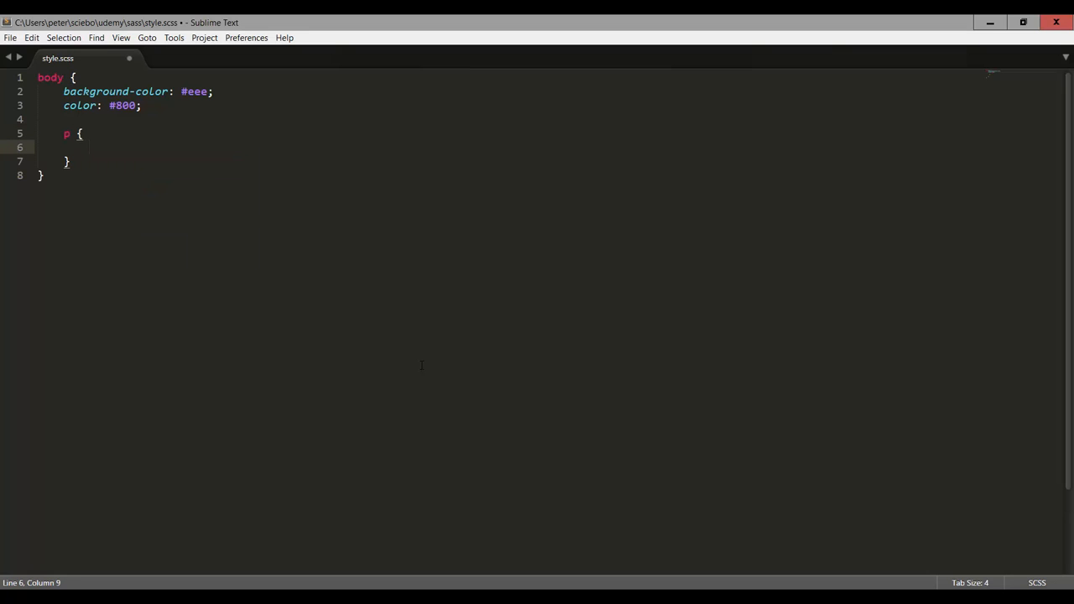
type("c#")
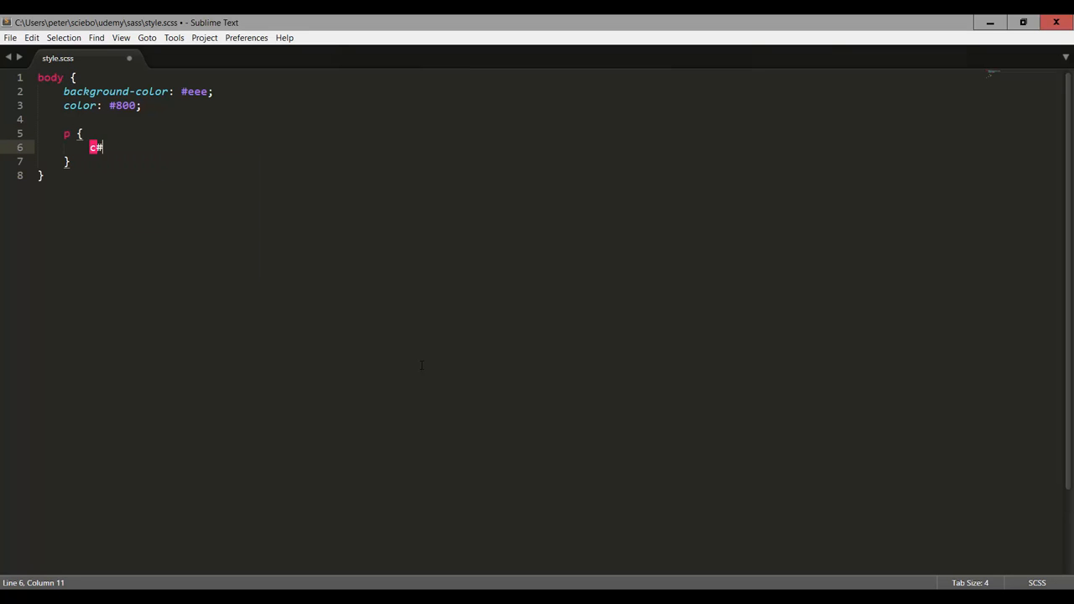
type("olor: #008;")
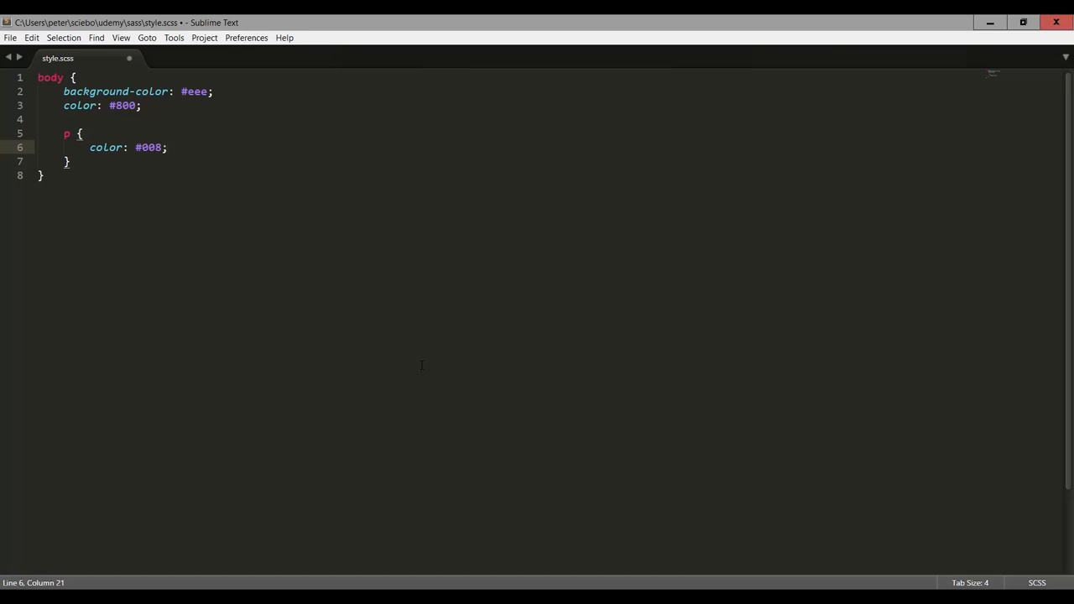
left_click(168, 148)
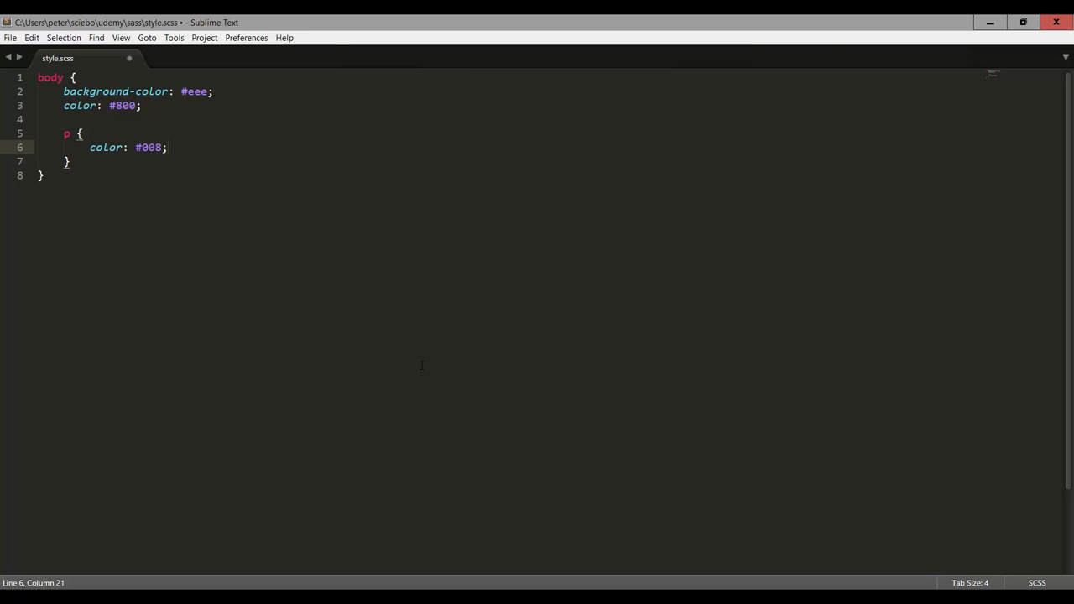
left_click(168, 148)
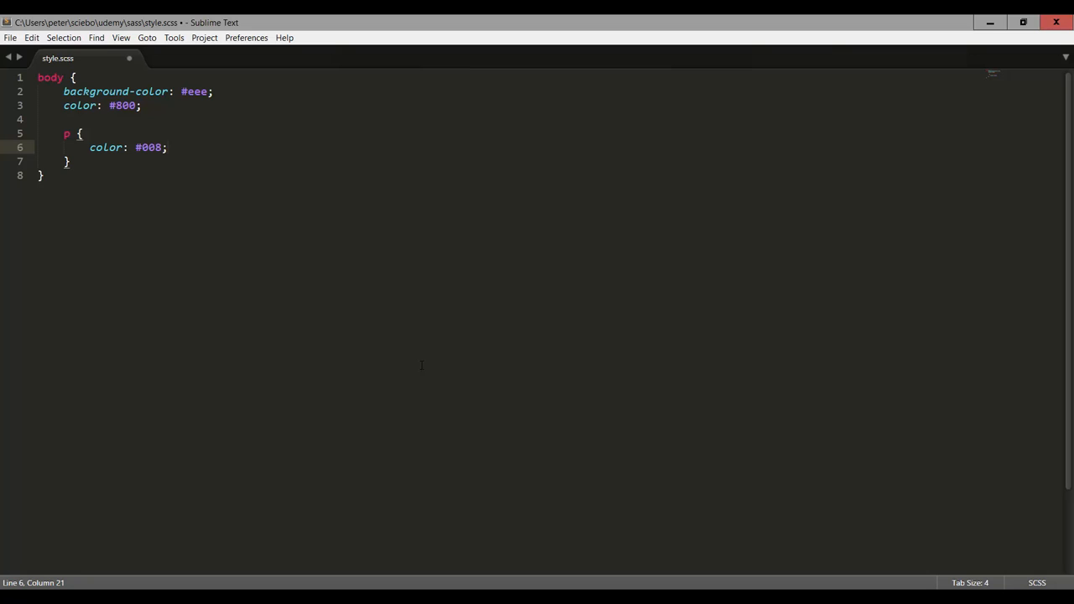
Build style.scss with Ctrl+B so style.css and style.css.map are generated, checking Tools > Build
key("ctrl+b")
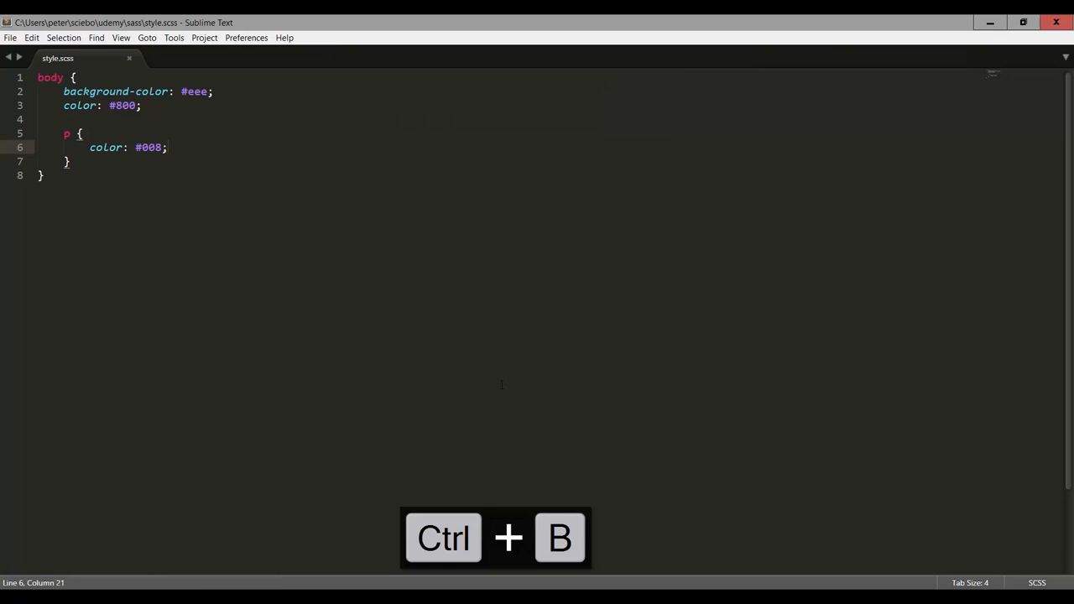
left_click(174, 37)
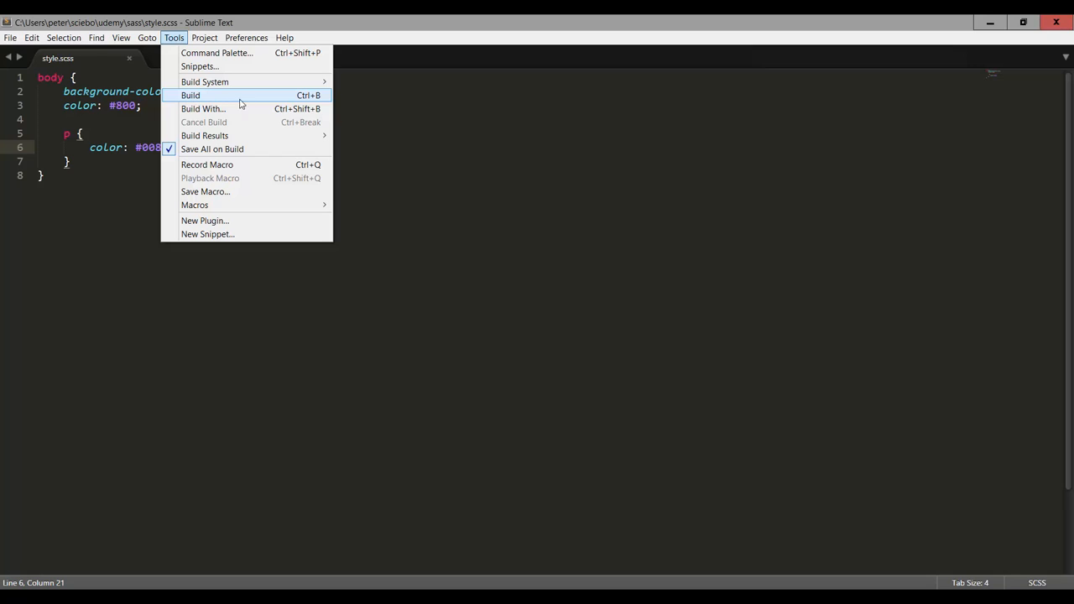
mouse_move(428, 174)
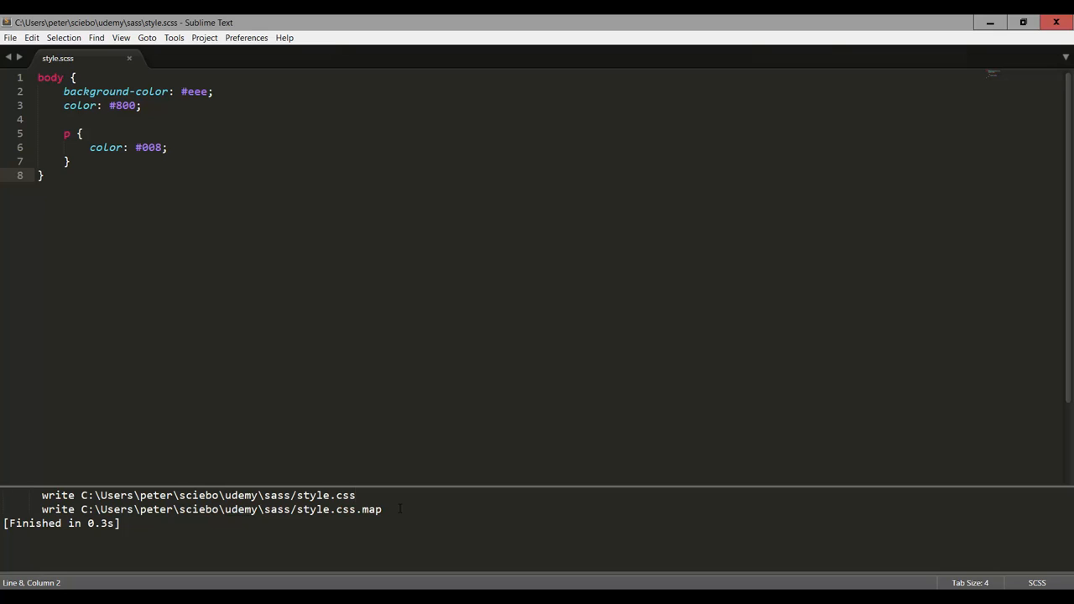
Open the compiled style.css from the sass folder in a second tab
key("ctrl+o")
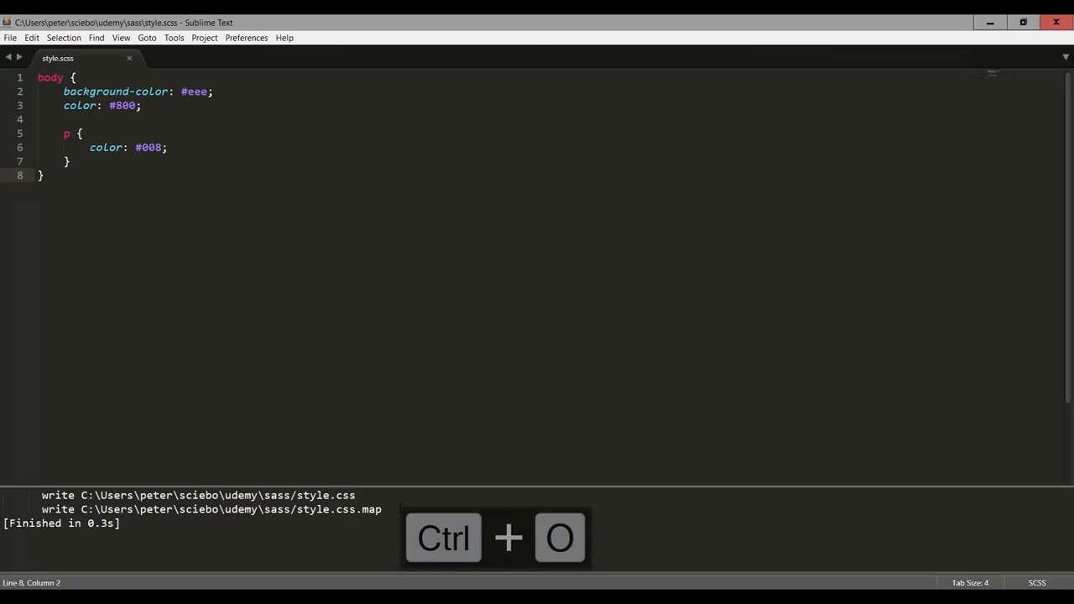
key("ctrl+o")
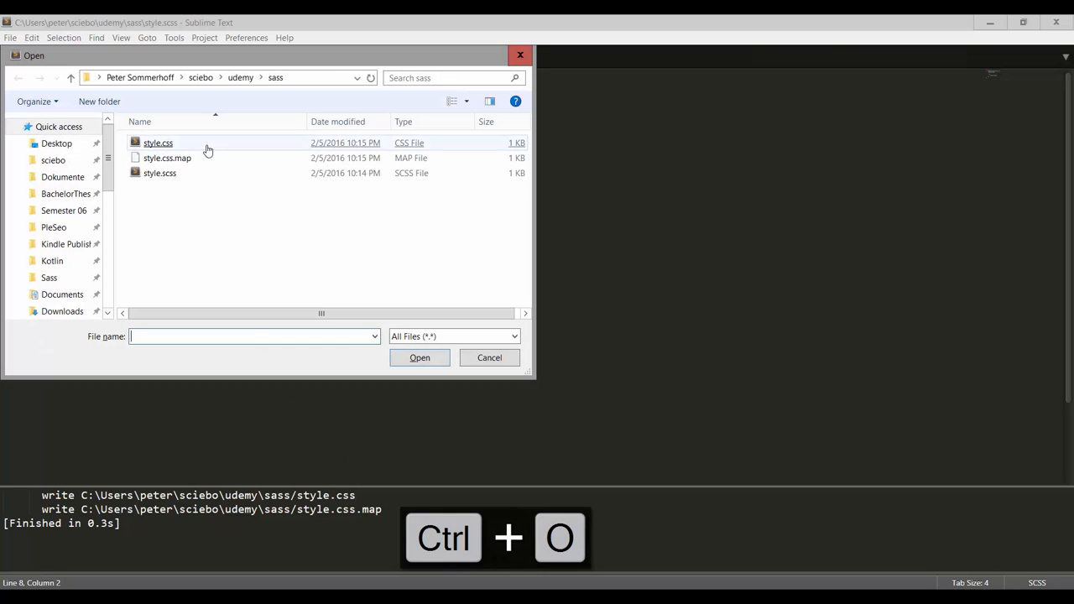
mouse_move(193, 151)
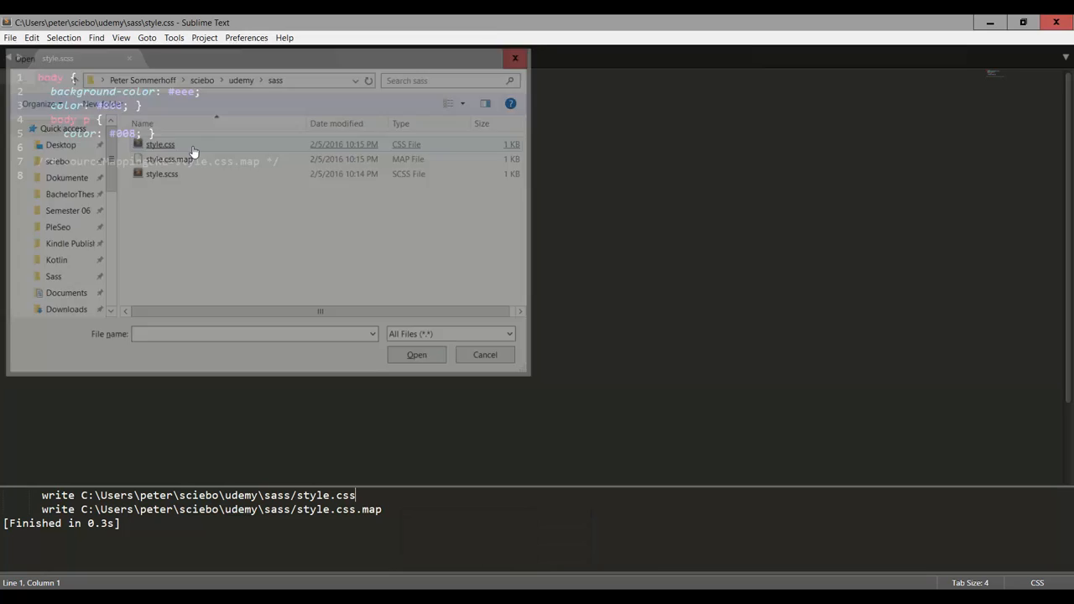
double_click(160, 144)
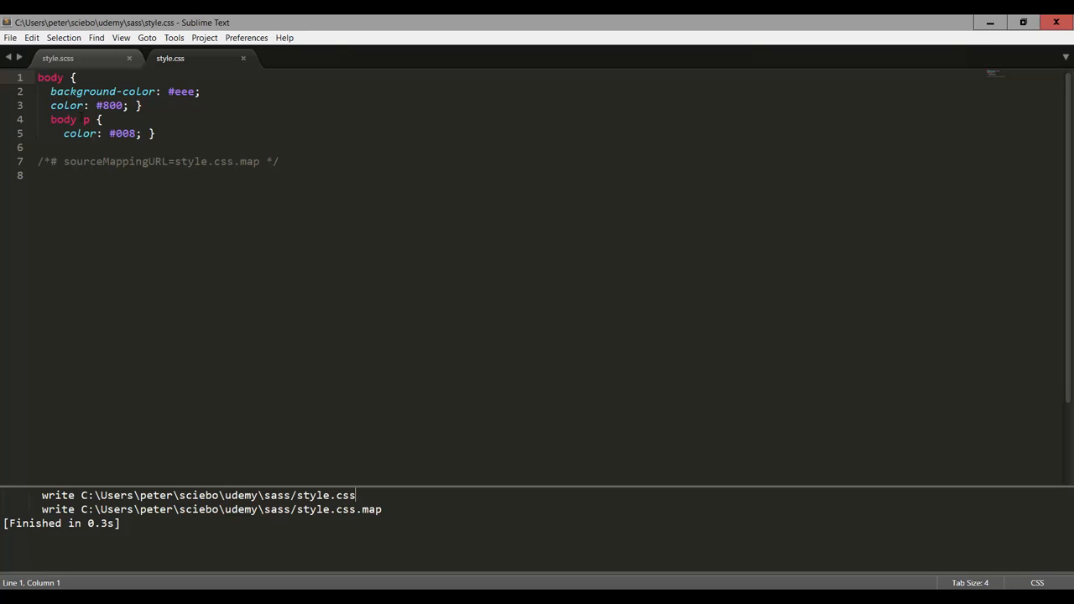
left_click(141, 104)
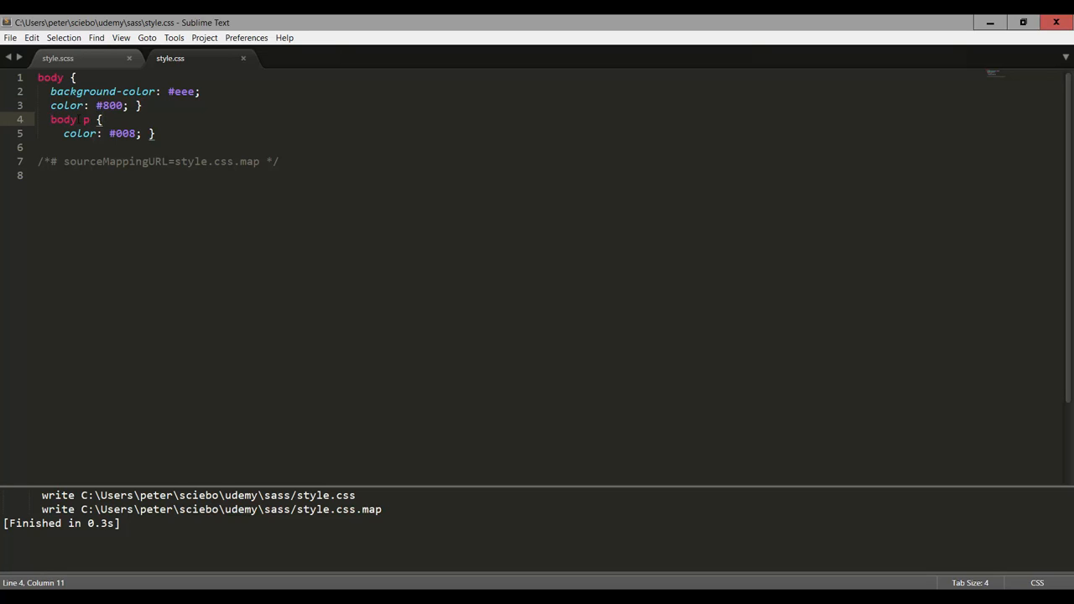
left_click(57, 57)
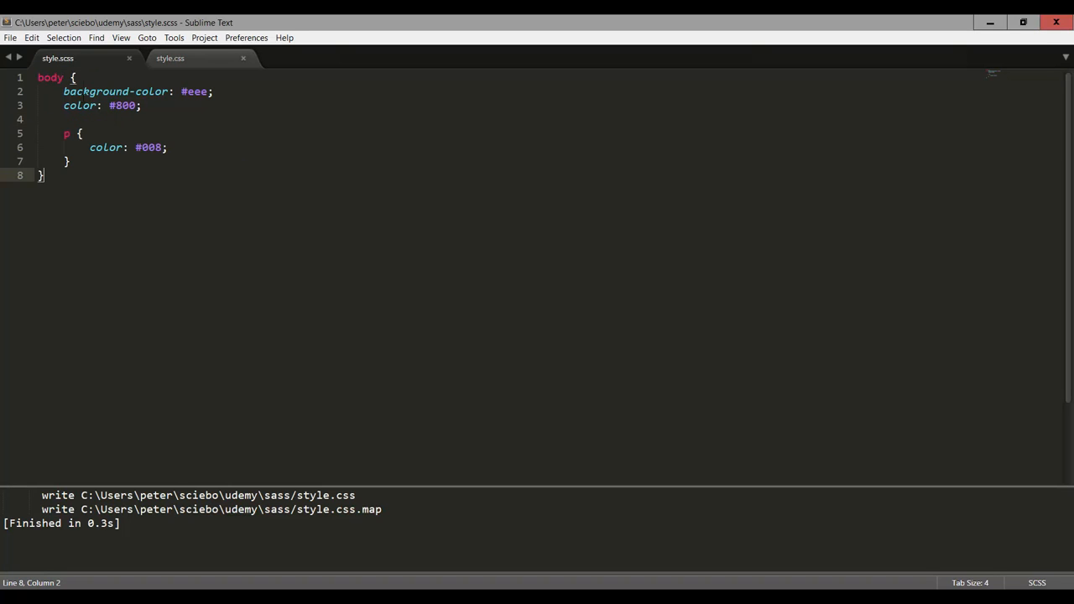
left_click(171, 57)
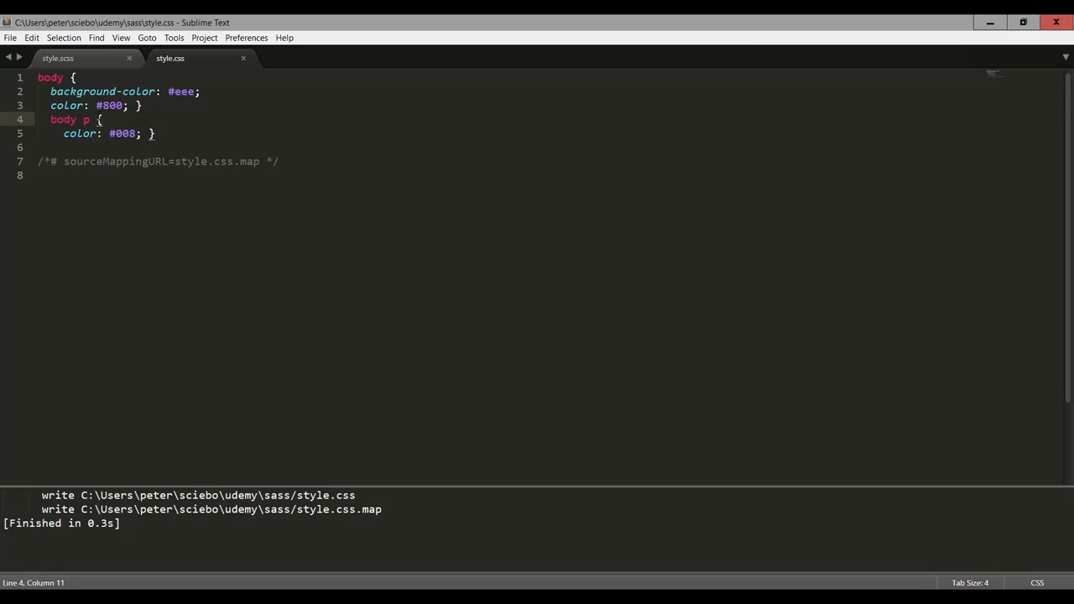